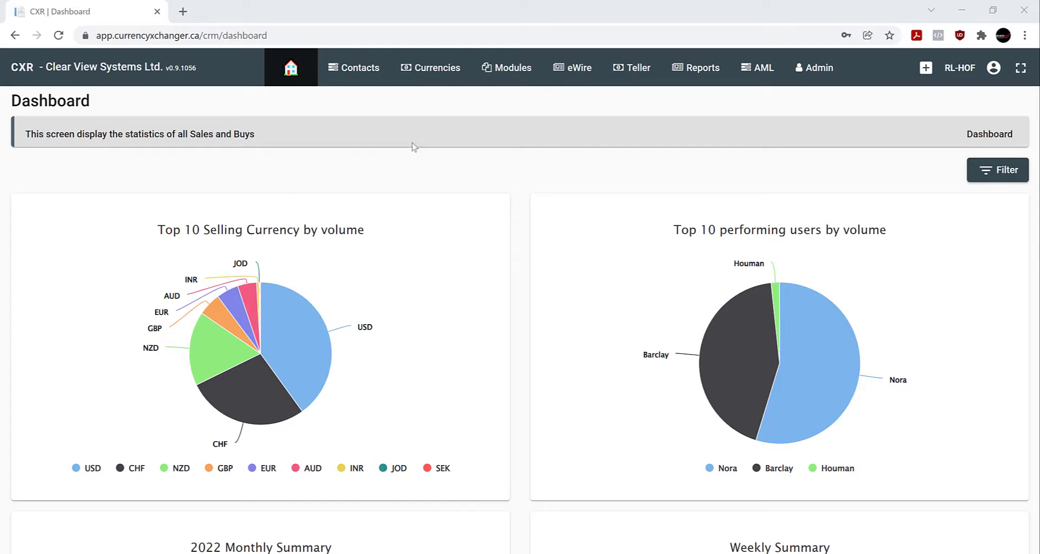
mouse_move(534, 163)
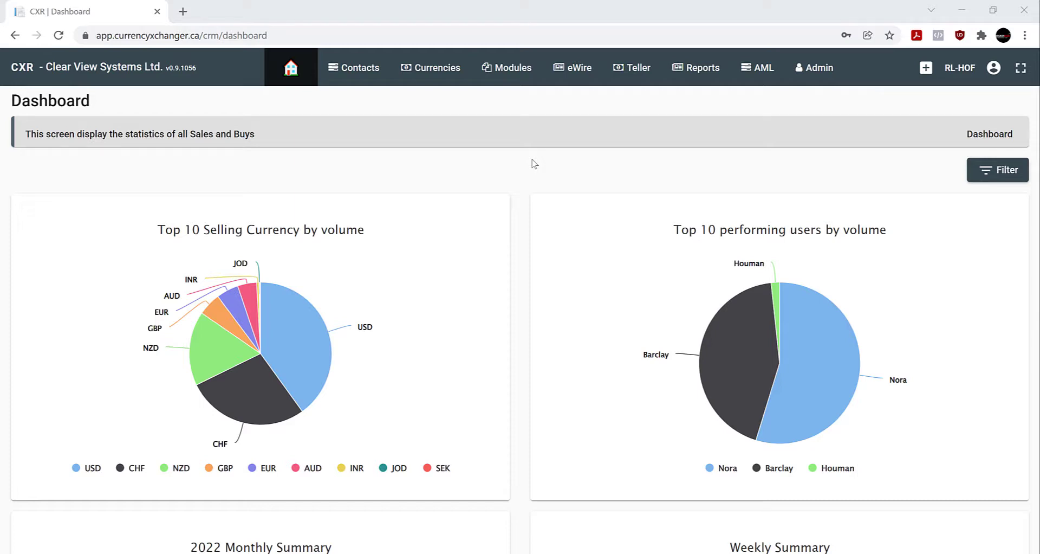
mouse_move(660, 104)
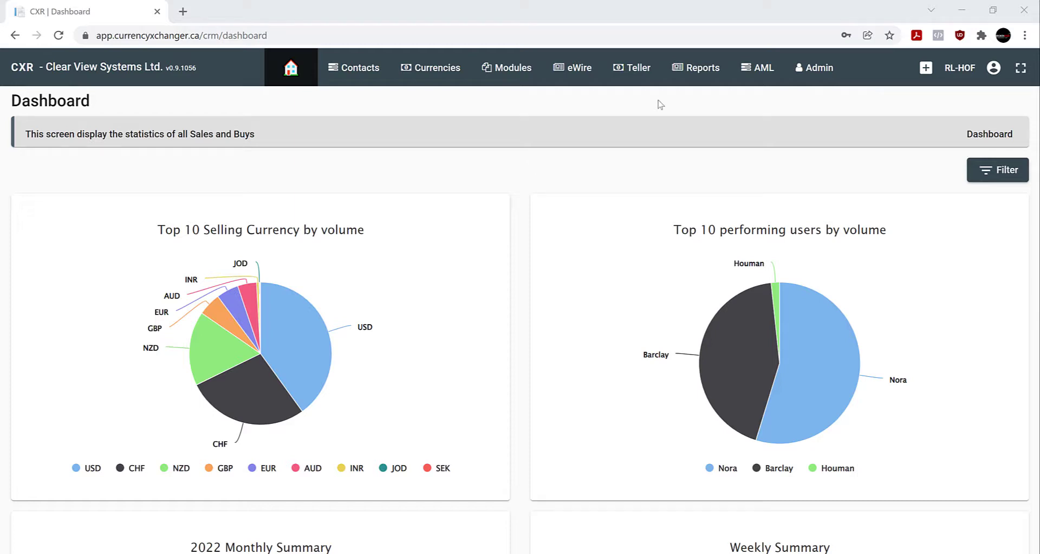
Go to the Tills page under the Teller menu.
click(630, 68)
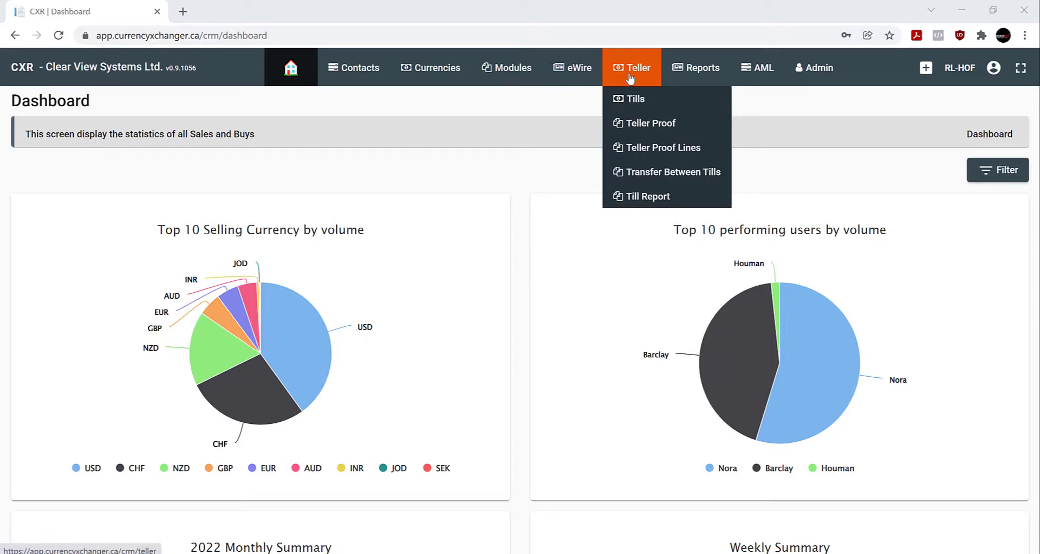
click(635, 98)
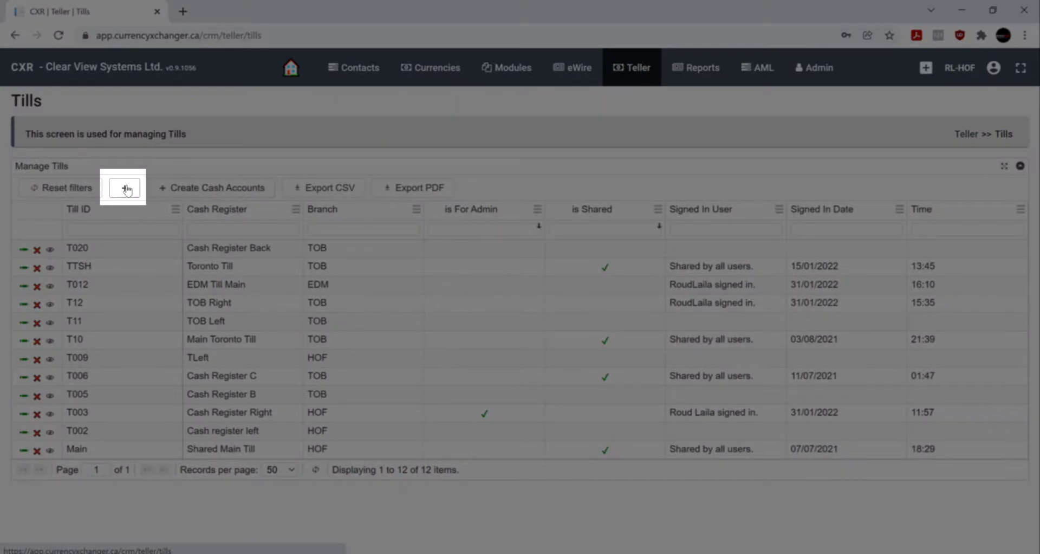
Add a new till with ID TT10 and name 'Cash Register Front'.
click(123, 187)
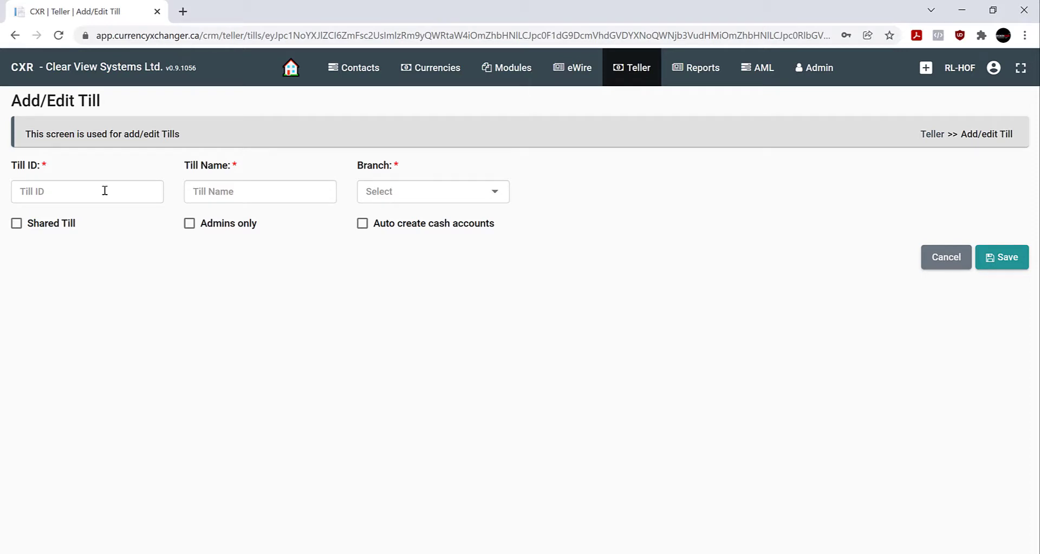
click(86, 191)
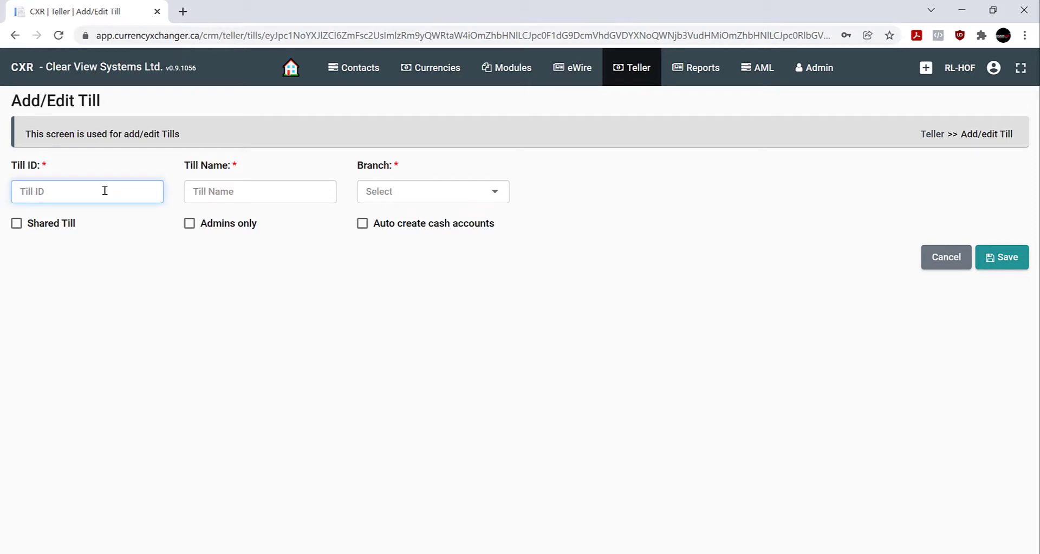
text(TT1)
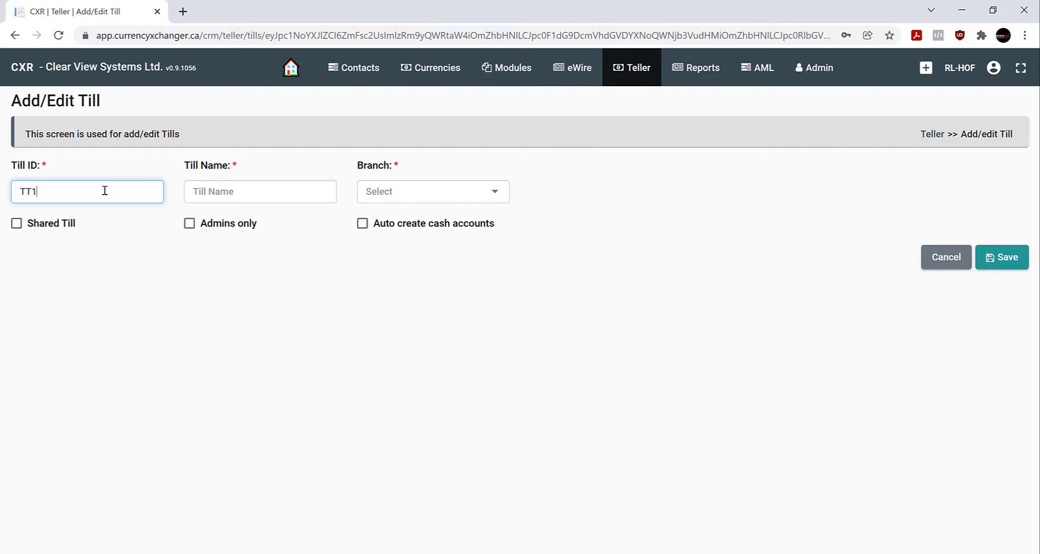
text(0)
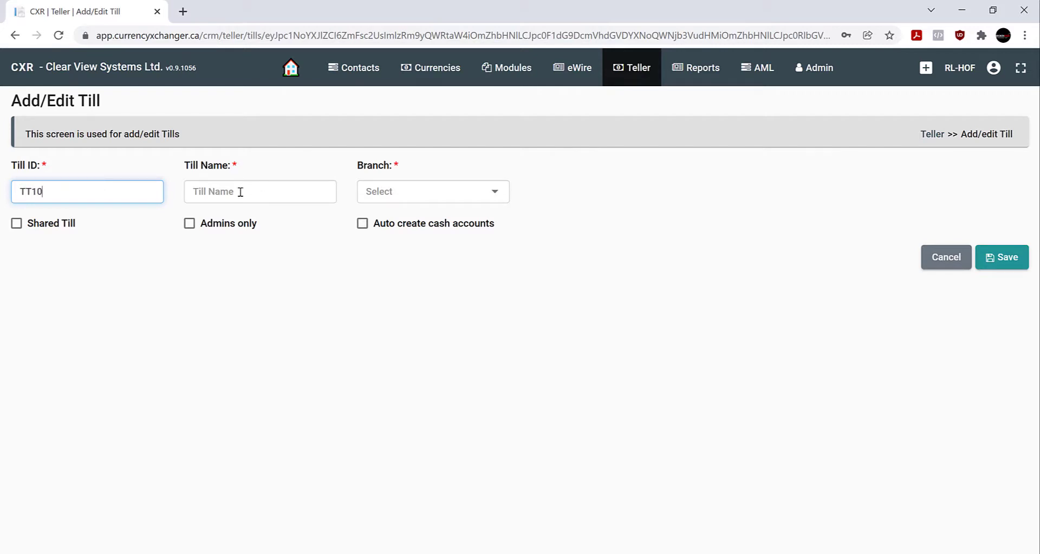
click(260, 191)
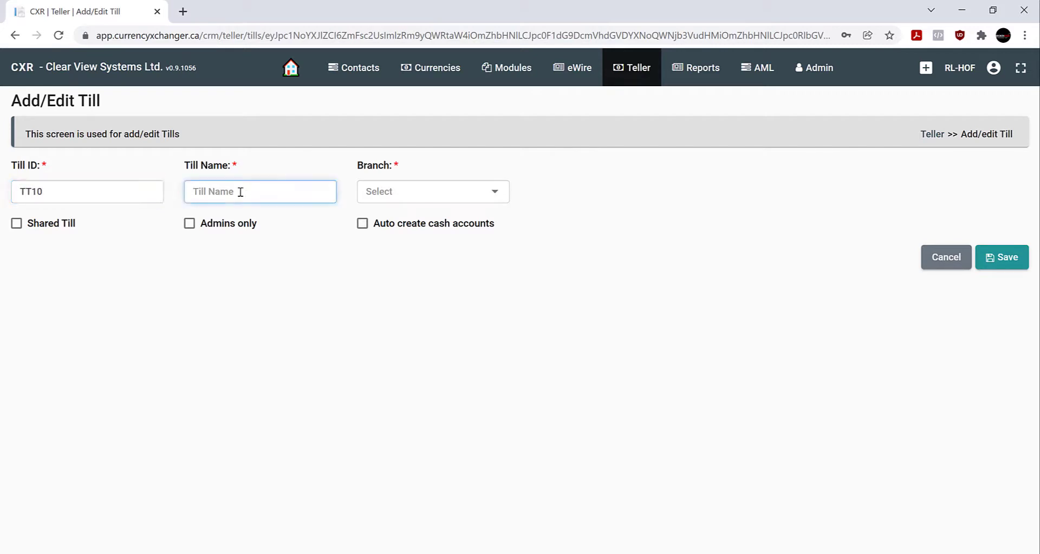
text(Cash R)
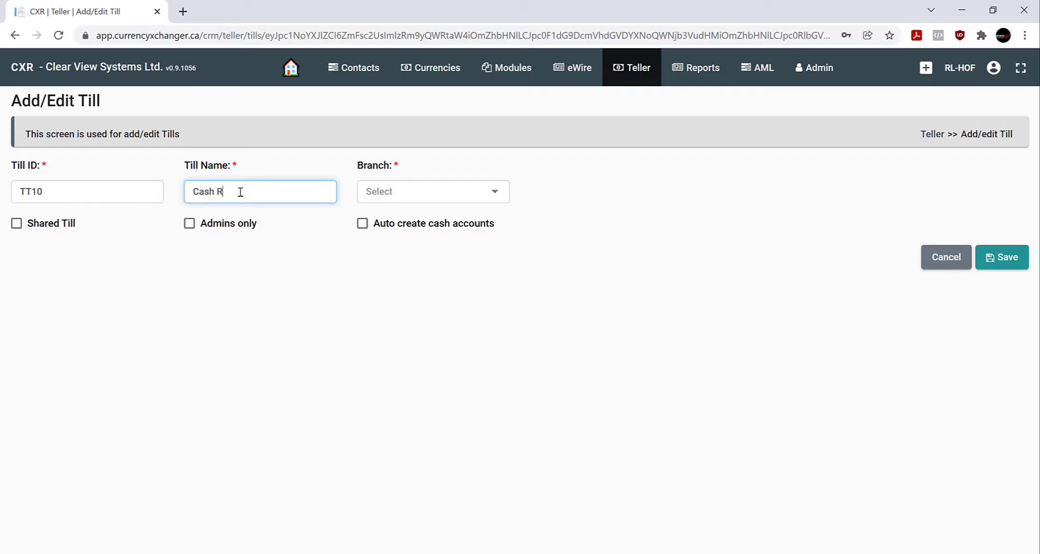
text(egister Front)
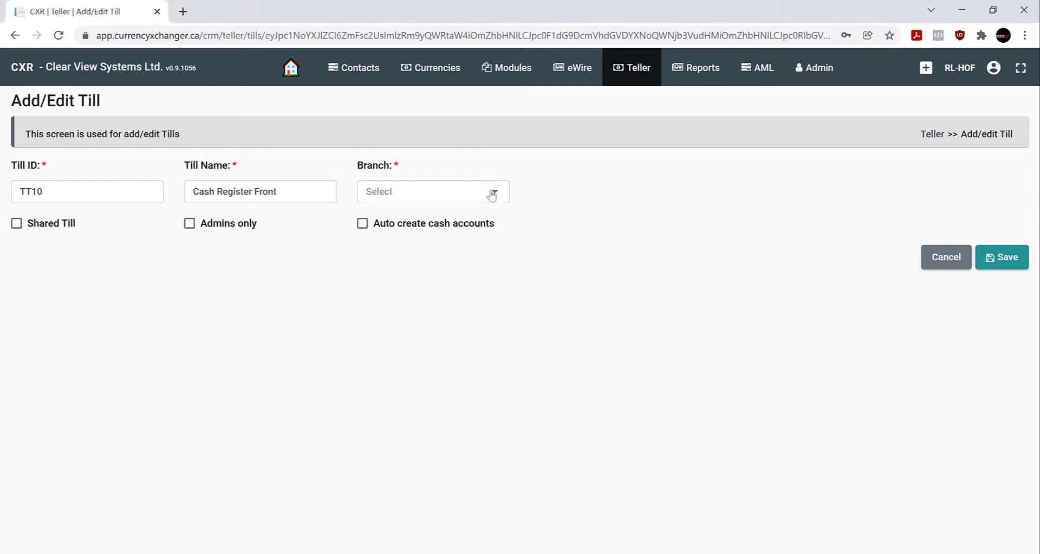
Assign branch TOB, enable automatic cash account creation, and save the till.
click(432, 191)
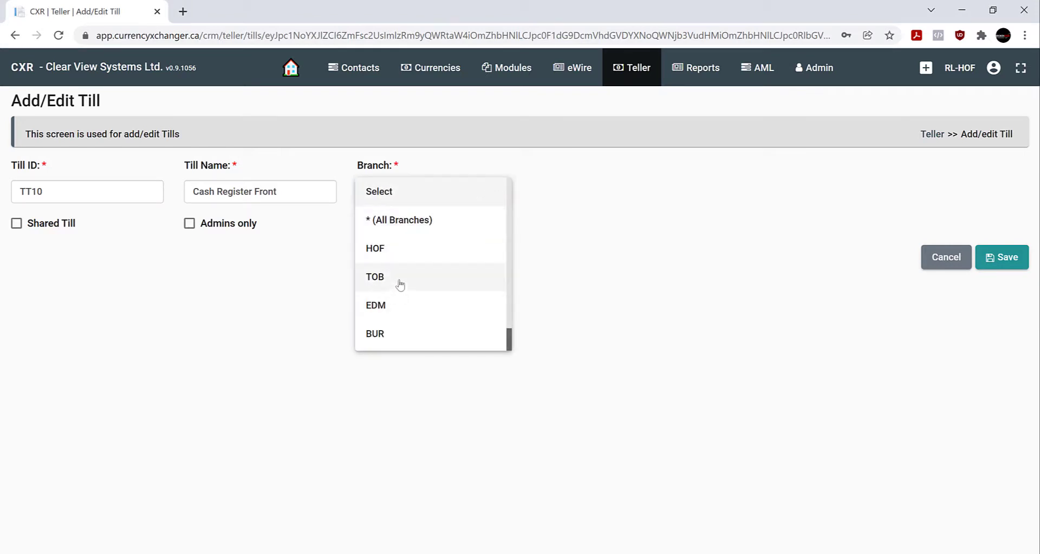
click(375, 276)
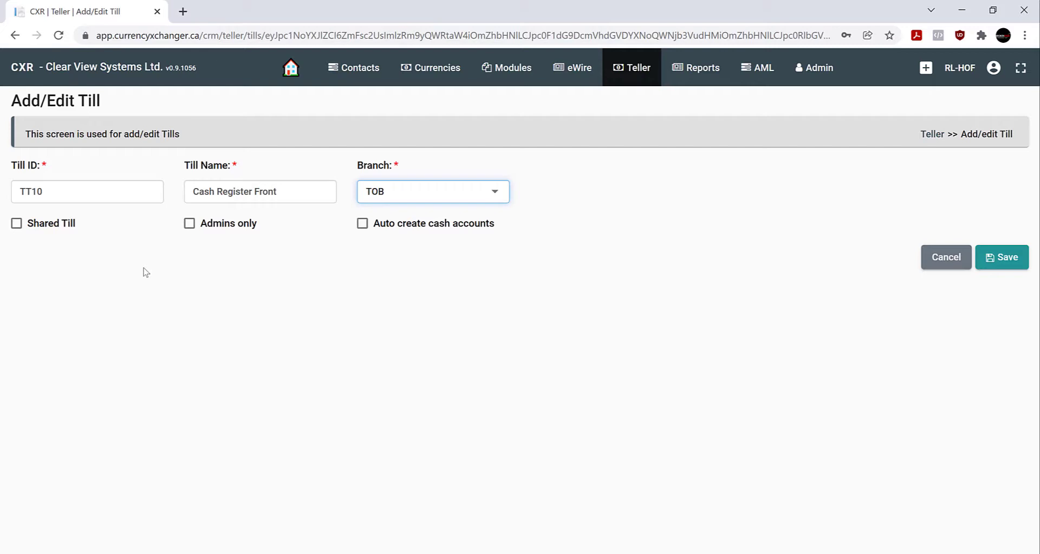
mouse_move(319, 288)
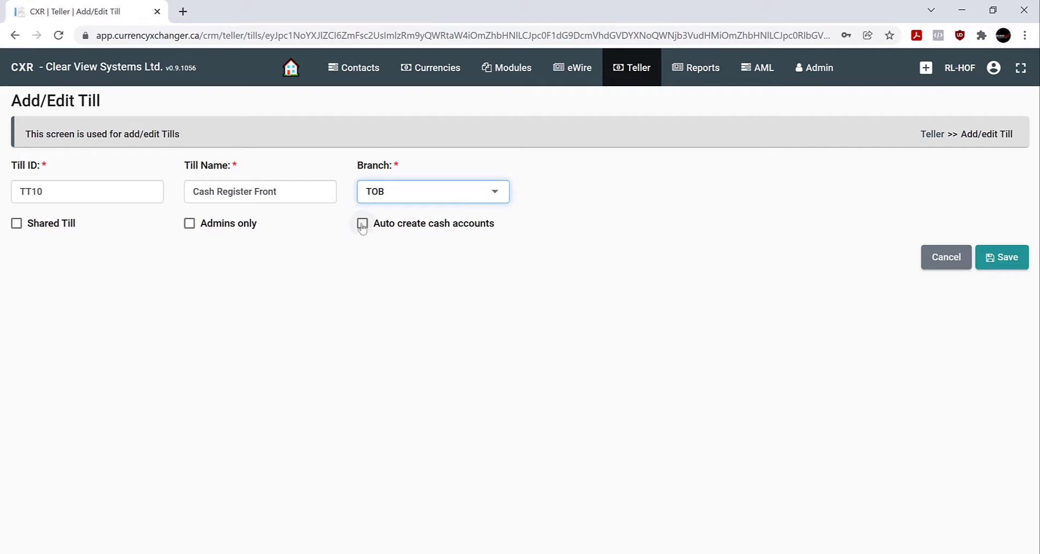
click(363, 223)
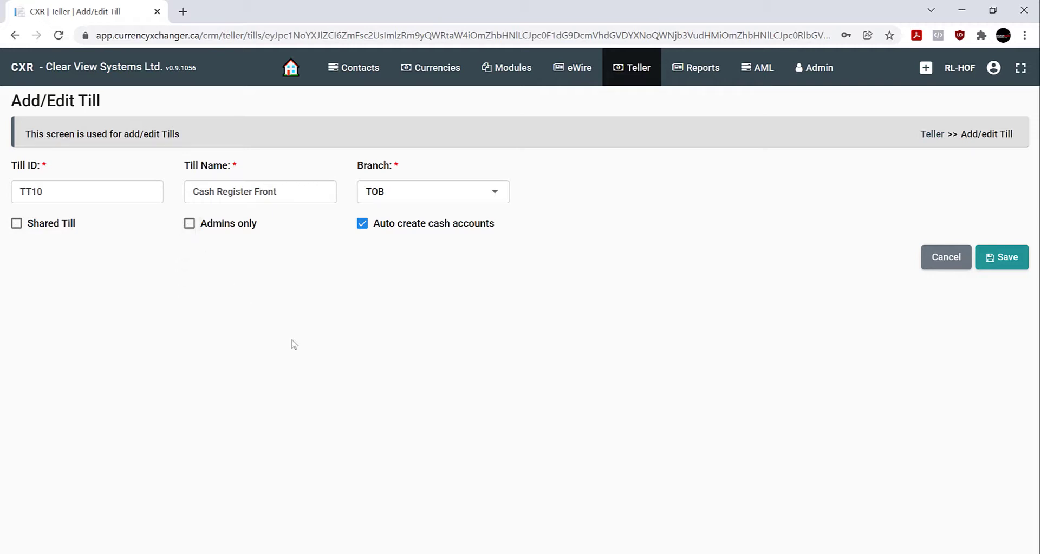
mouse_move(582, 302)
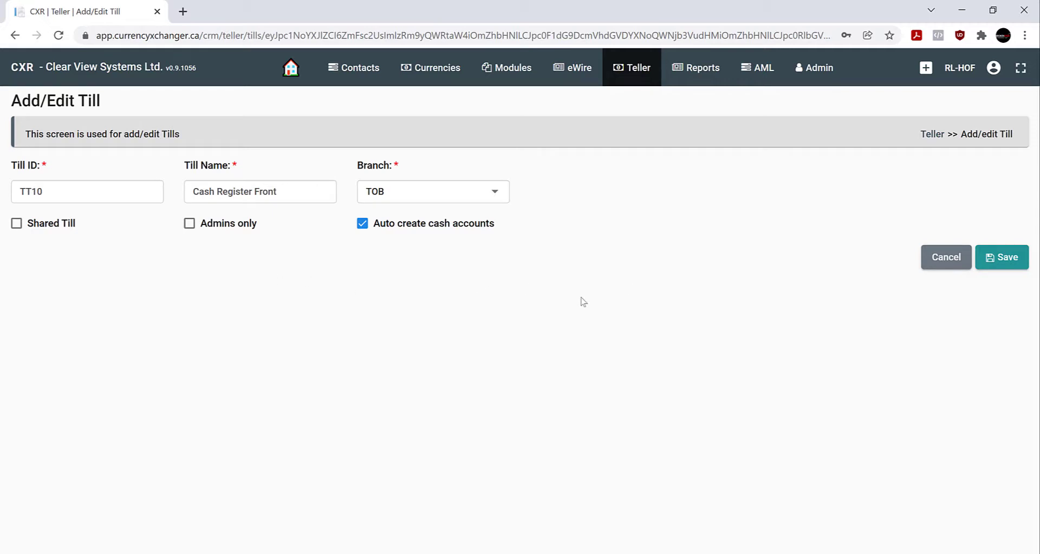
click(1001, 258)
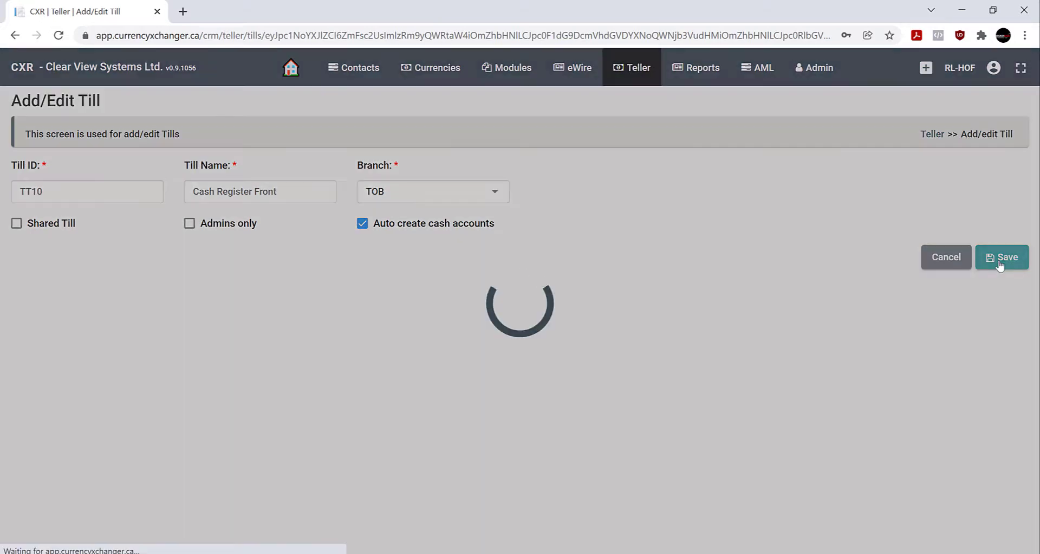
Confirm the save and create cash accounts for the tills.
click(1001, 257)
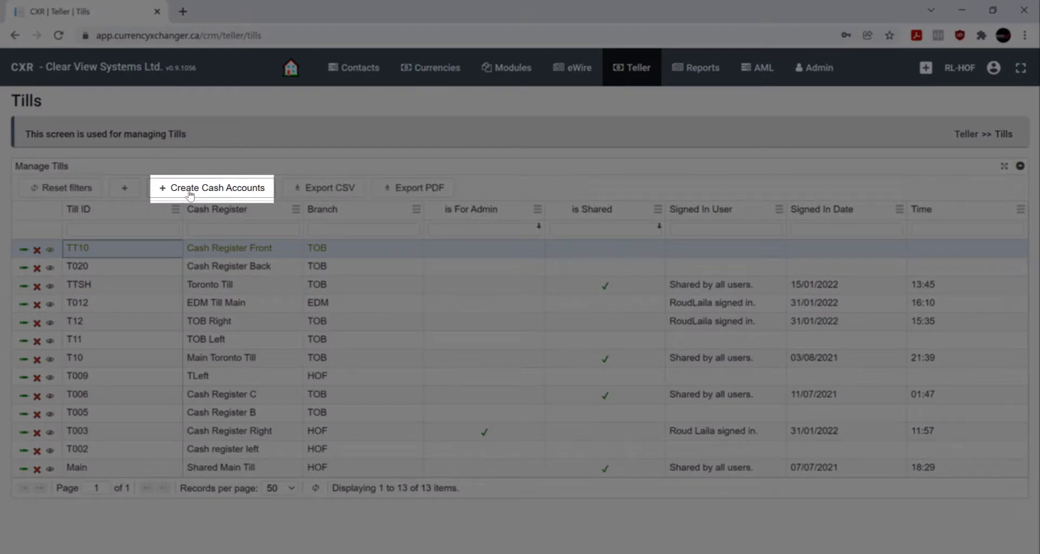
click(211, 187)
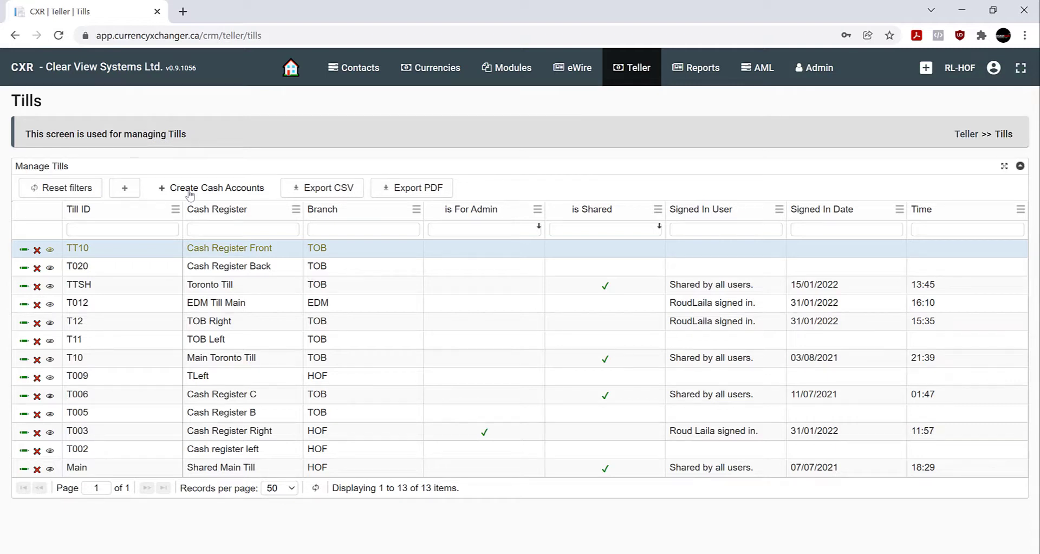
mouse_move(584, 172)
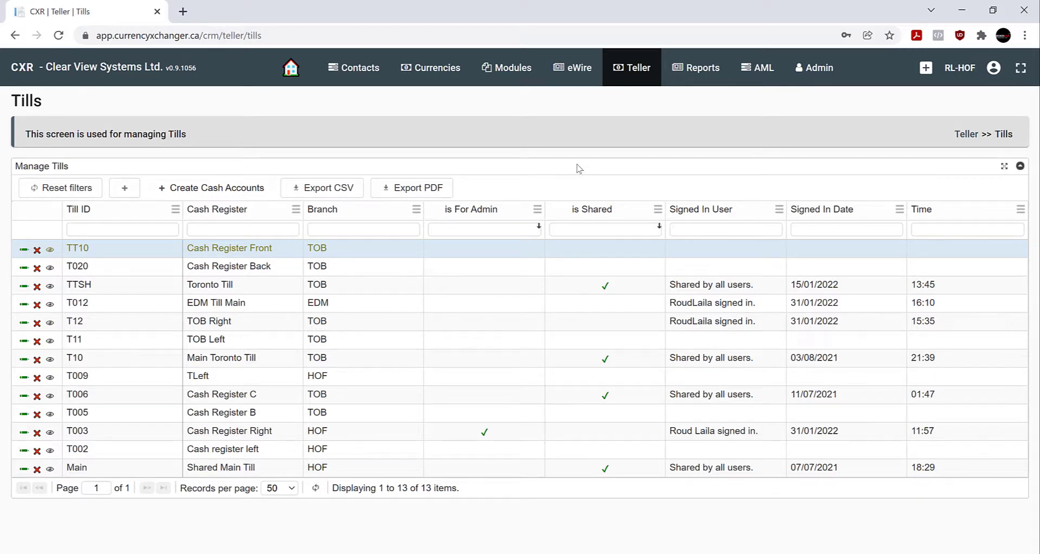
Open Modules > Accounts and scroll to the TT10 cash accounts.
click(512, 67)
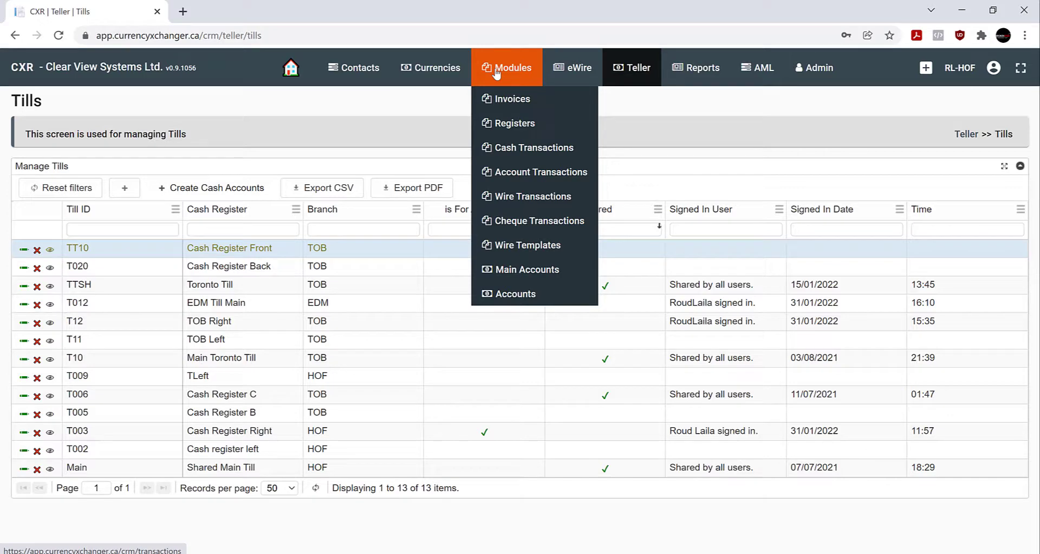
mouse_move(515, 293)
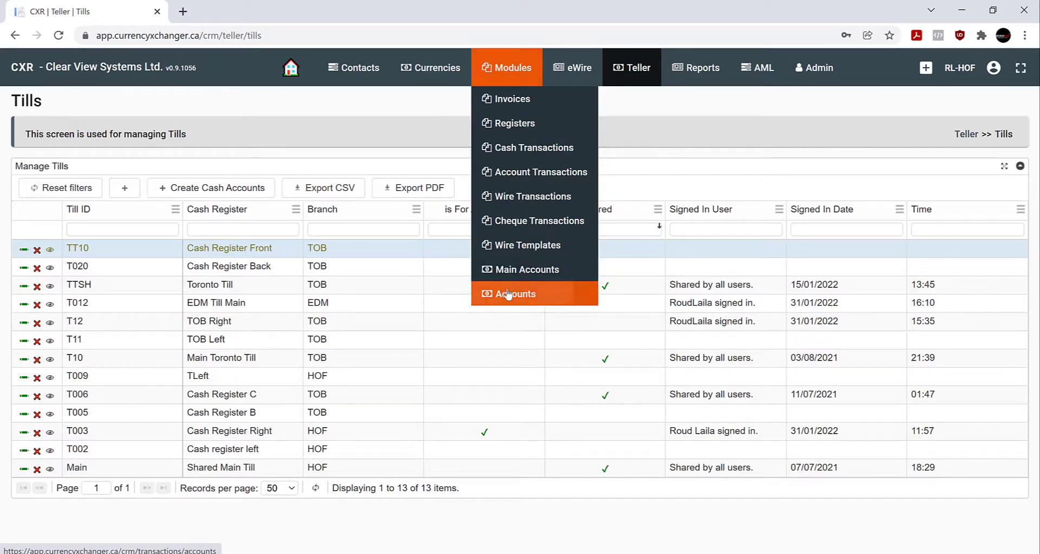
click(514, 293)
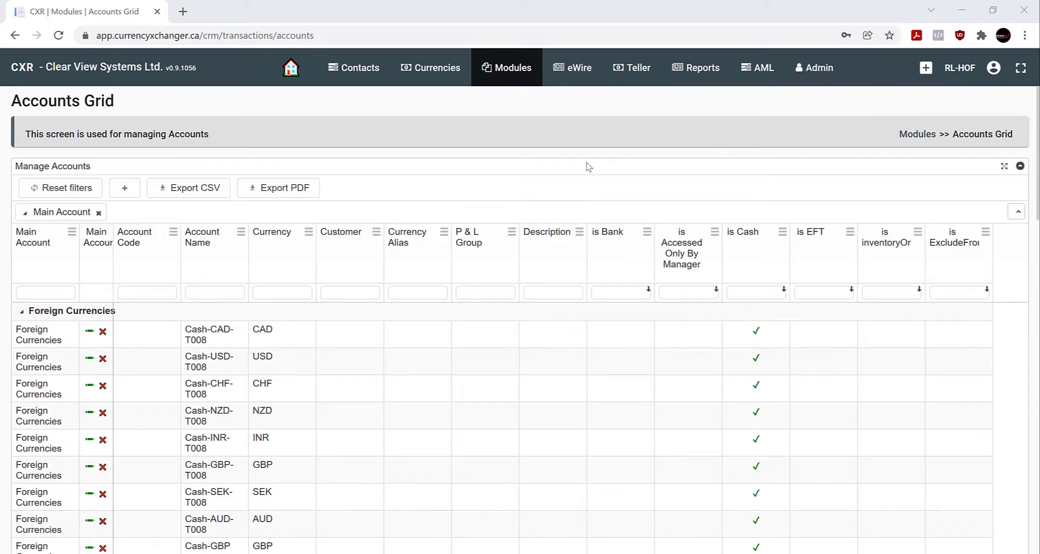
scroll(down, 3)
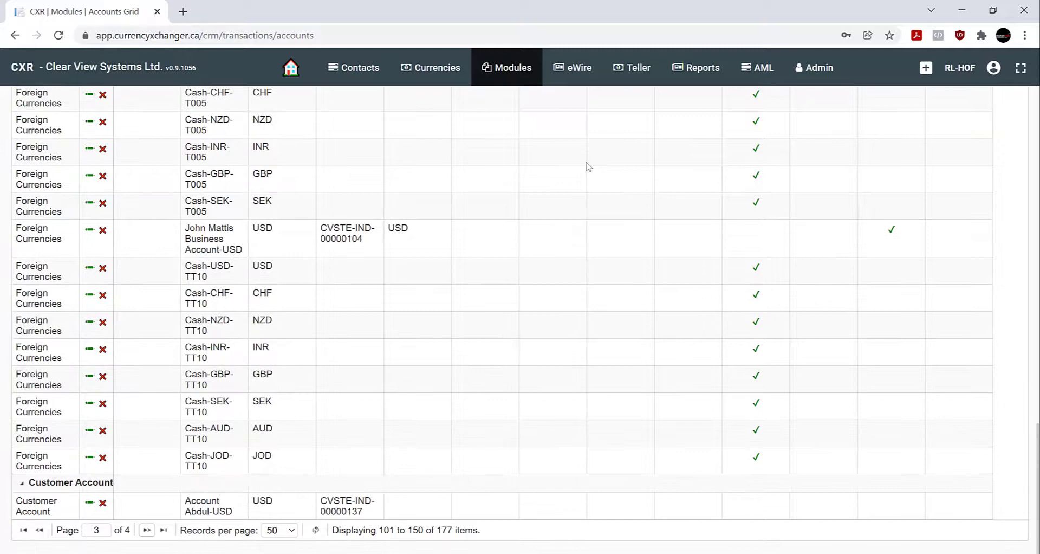
mouse_move(222, 415)
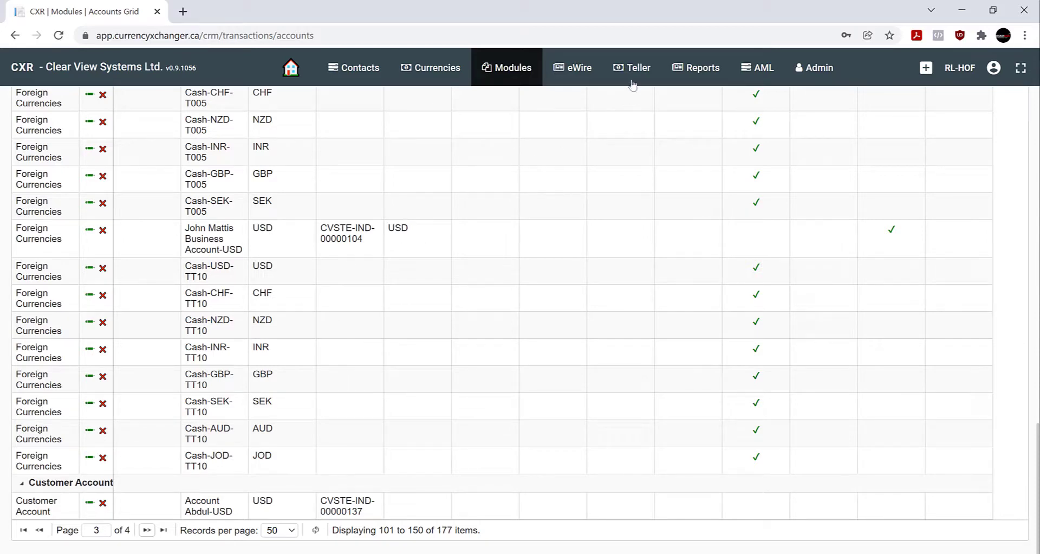
Return to Teller > Tills and click within the top TT10 row.
click(631, 68)
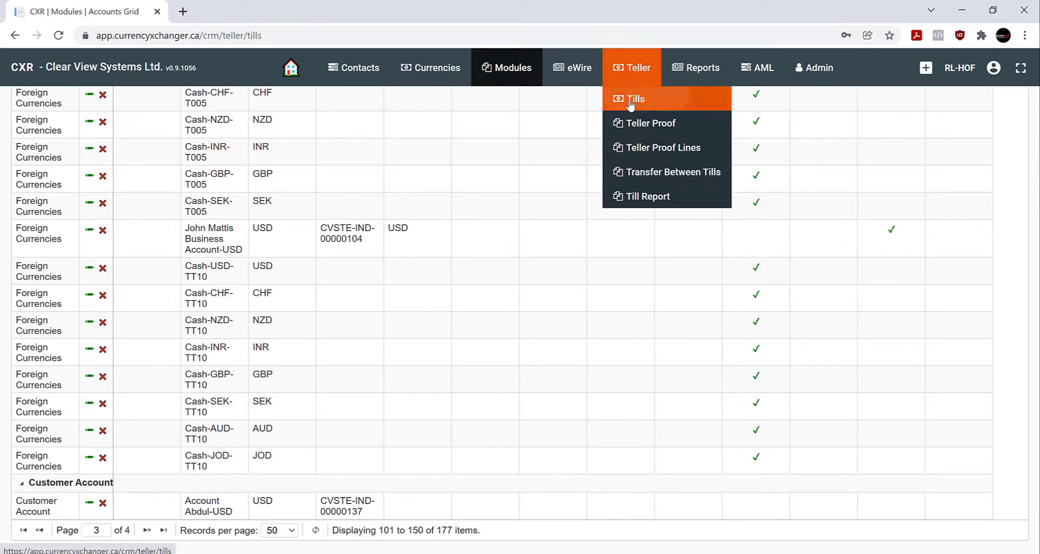
click(634, 98)
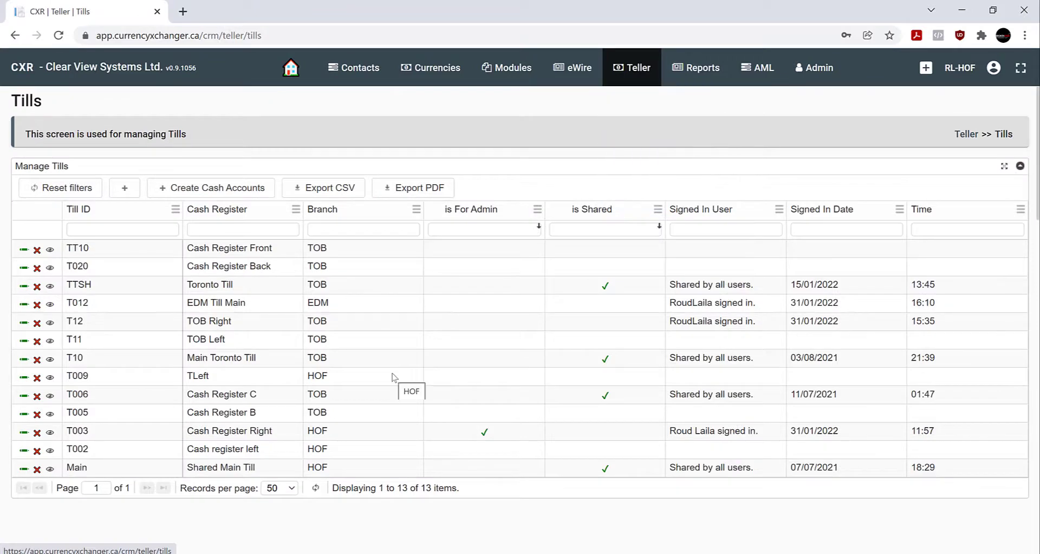
mouse_move(613, 161)
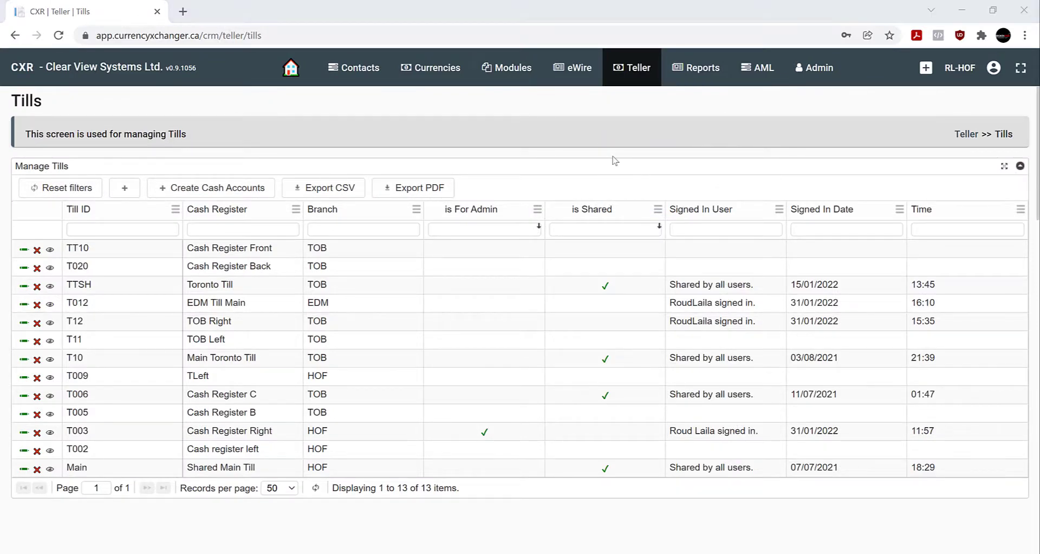
click(701, 209)
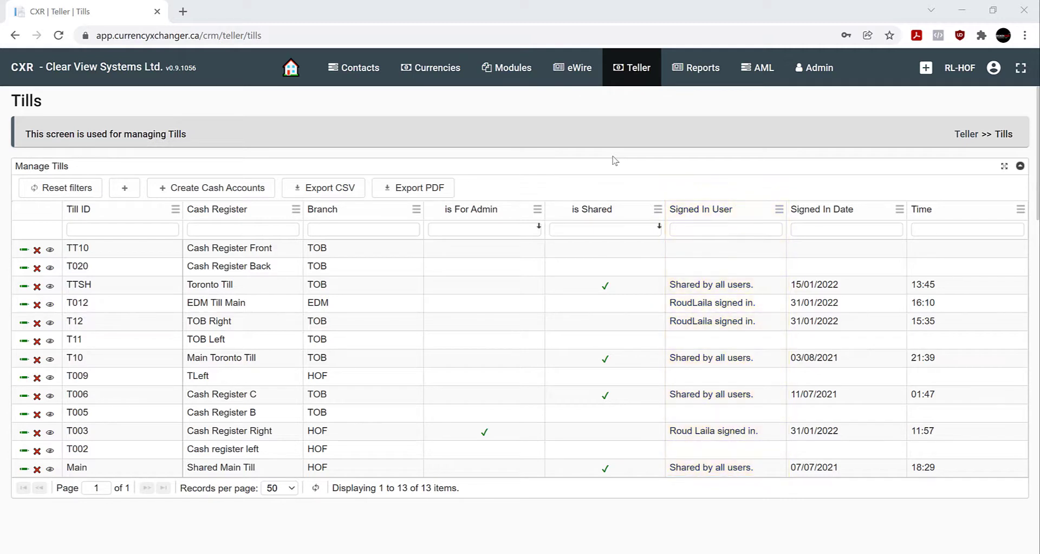
click(590, 209)
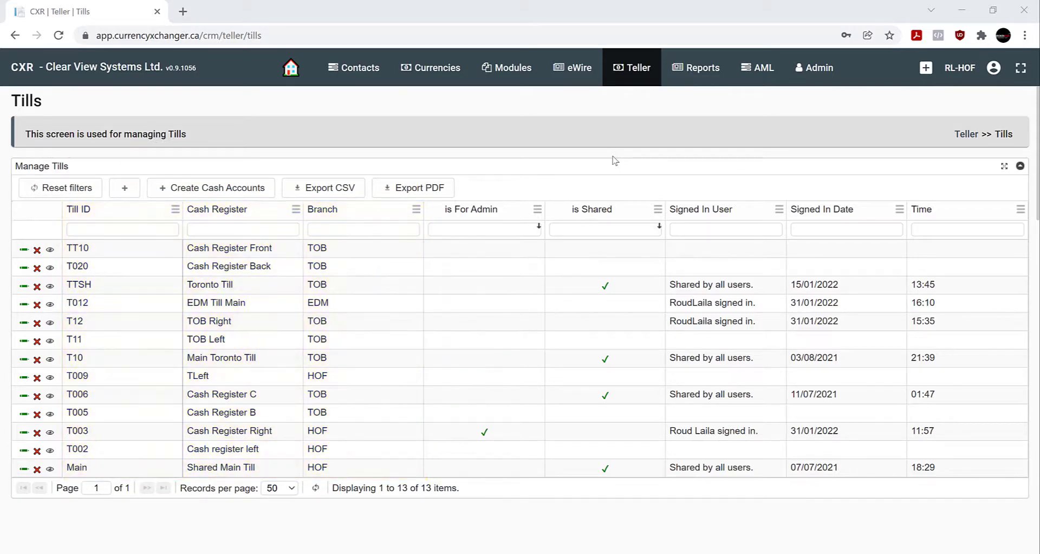
click(922, 209)
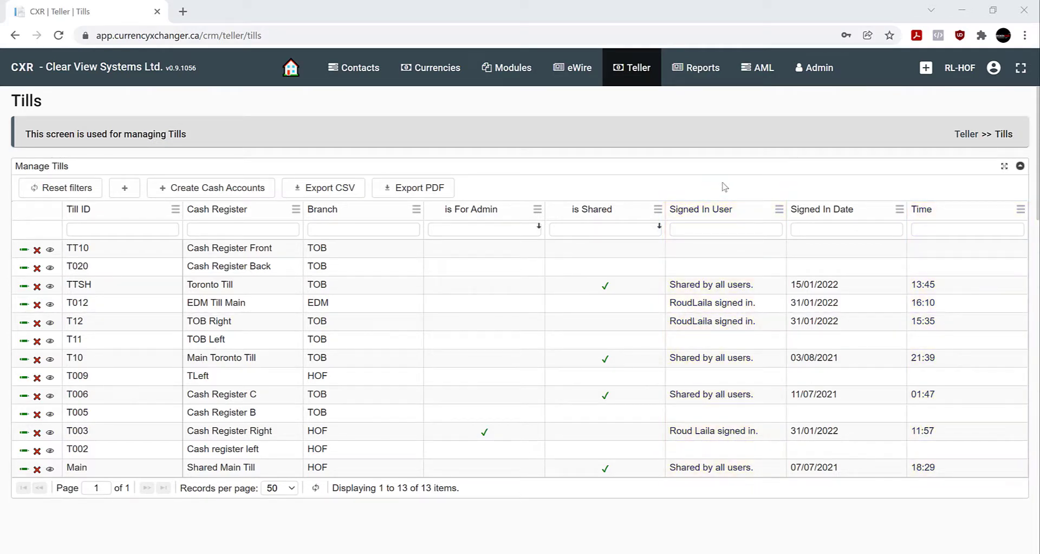
mouse_move(524, 115)
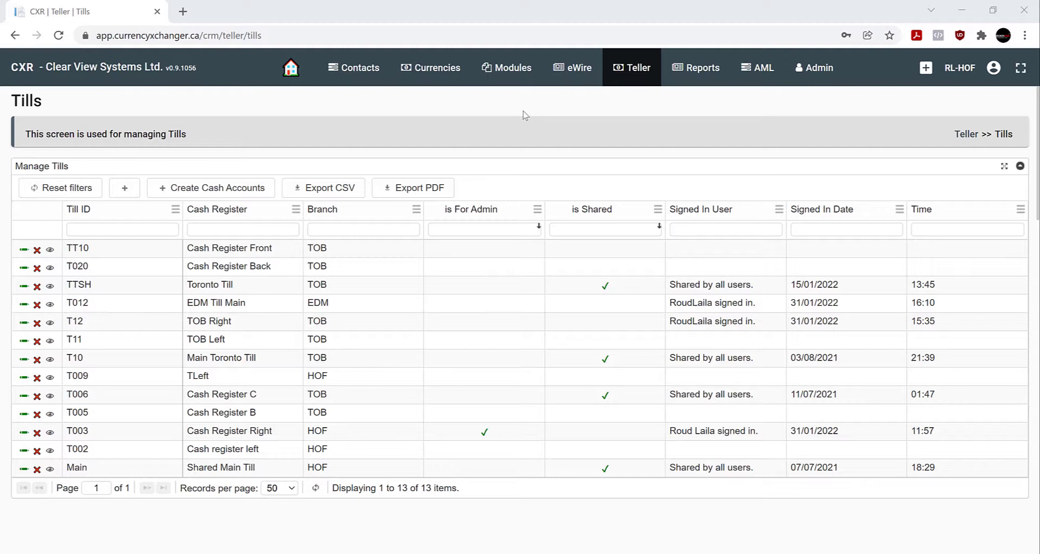
mouse_move(135, 265)
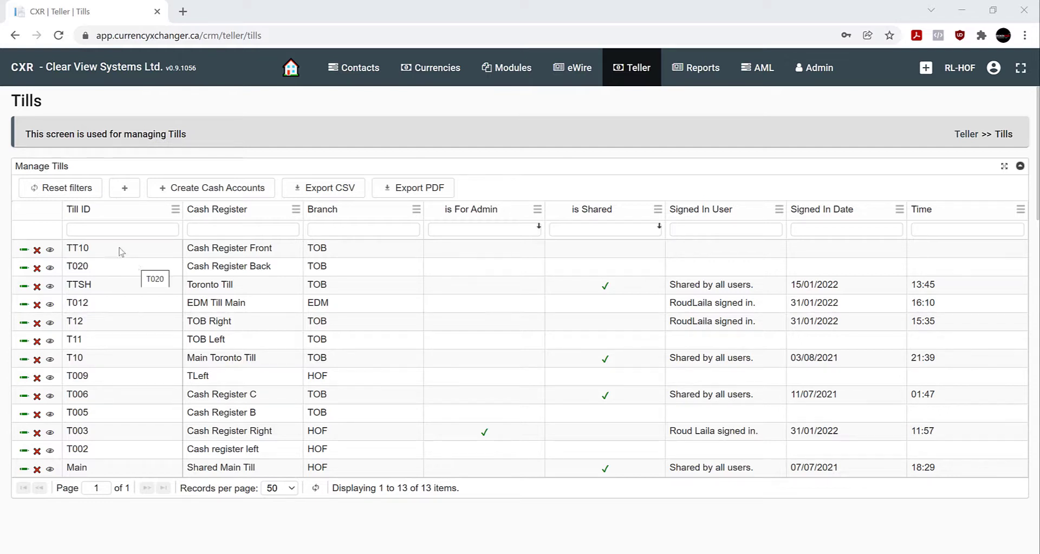
mouse_move(110, 251)
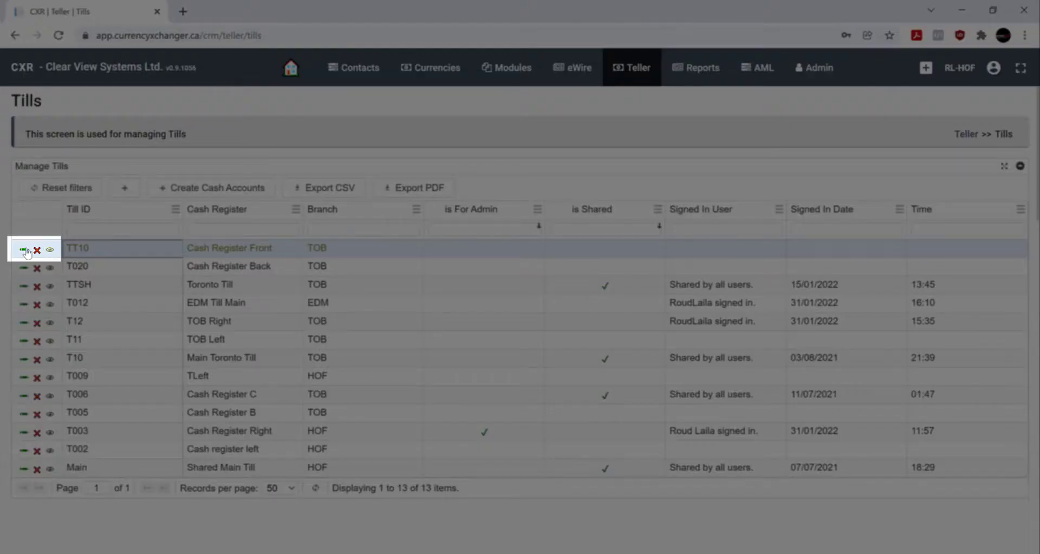
Edit TT10, tick Shared Till, and save.
click(24, 248)
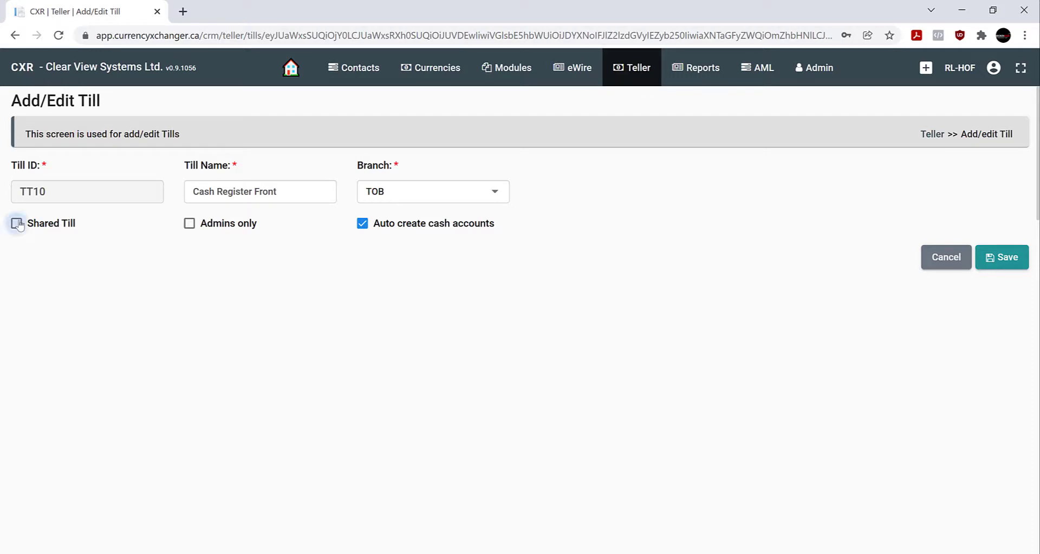
click(16, 223)
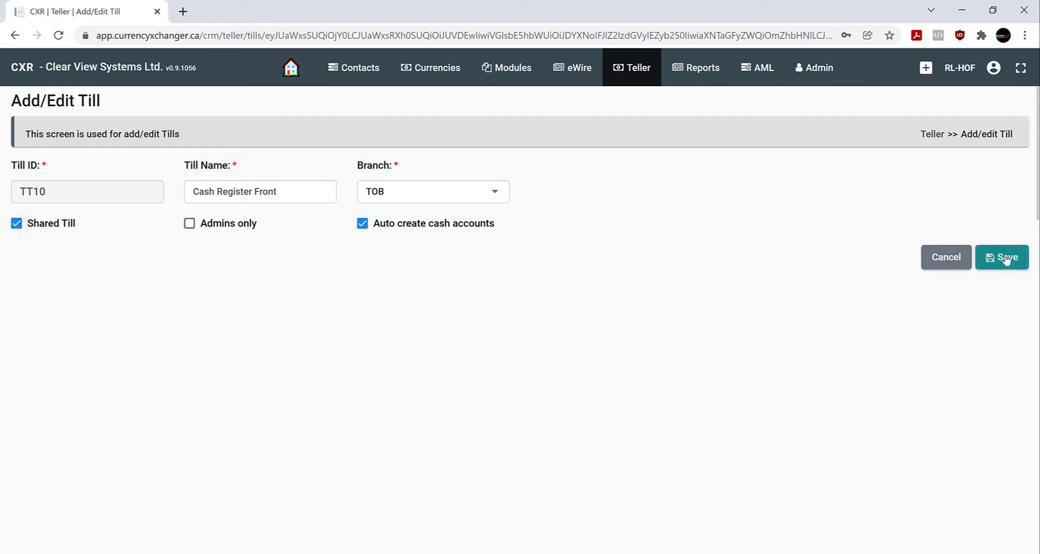
click(1002, 257)
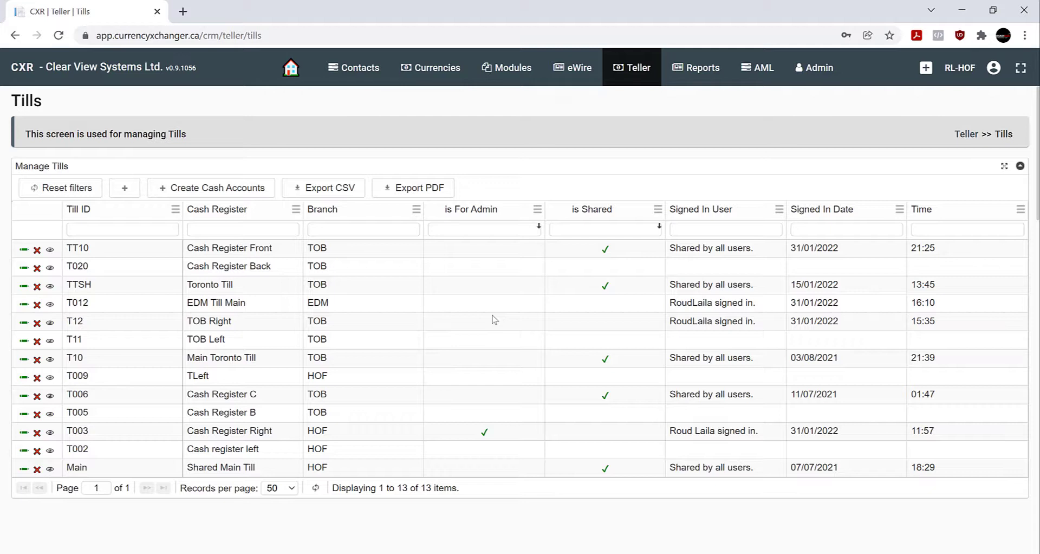
mouse_move(335, 385)
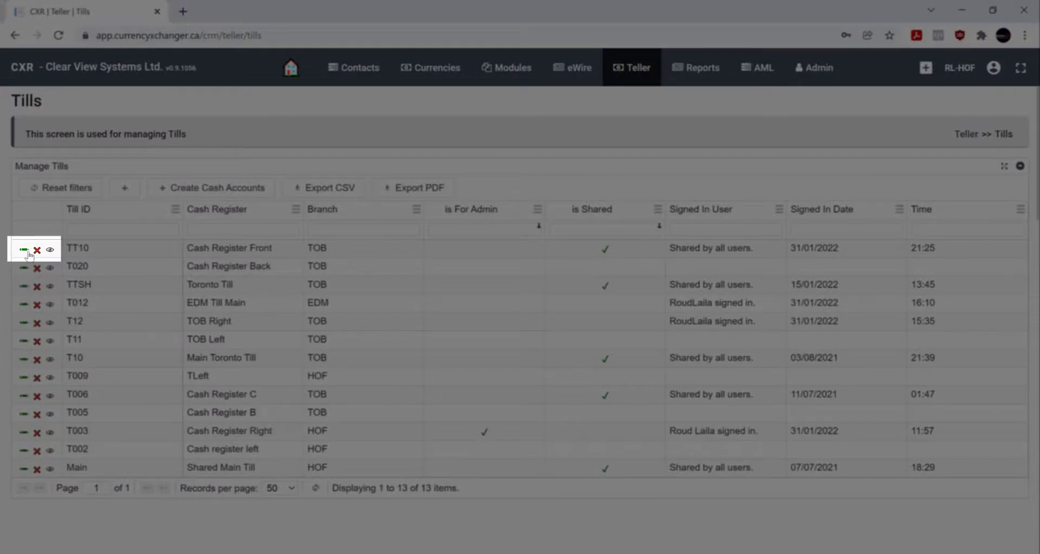
Edit TT10 again, replace Shared Till with Admins only, and save.
click(24, 248)
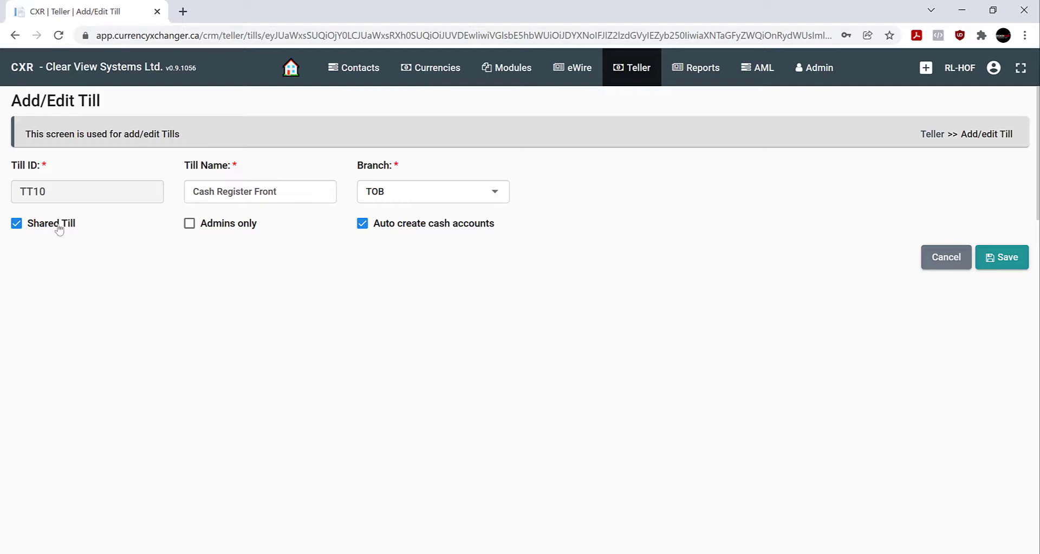
click(189, 222)
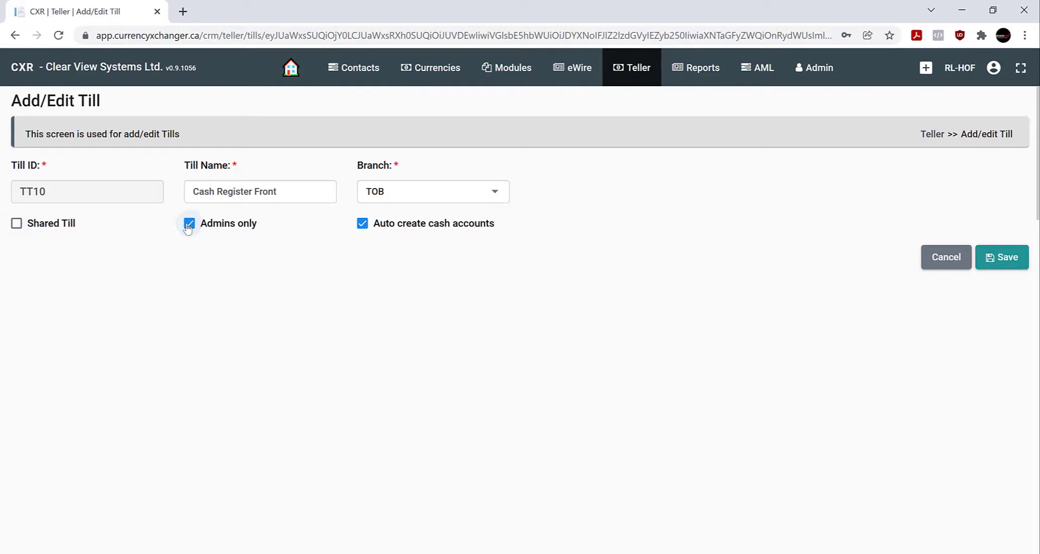
click(189, 223)
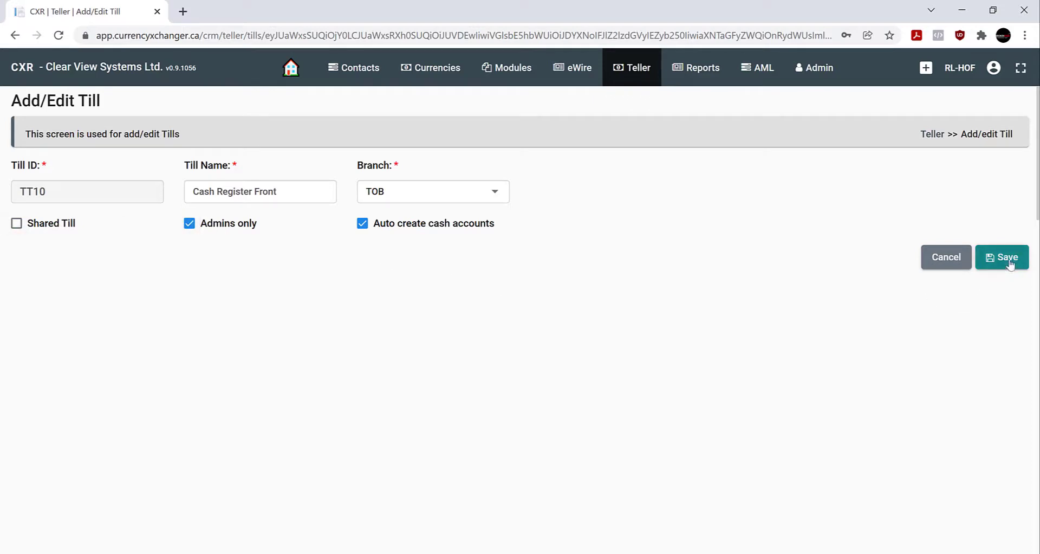
click(1002, 256)
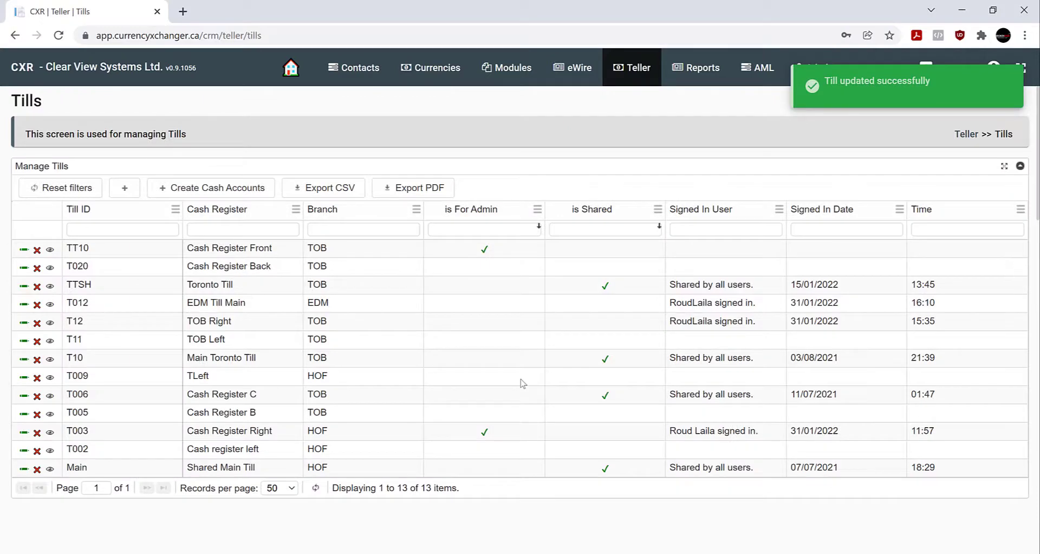